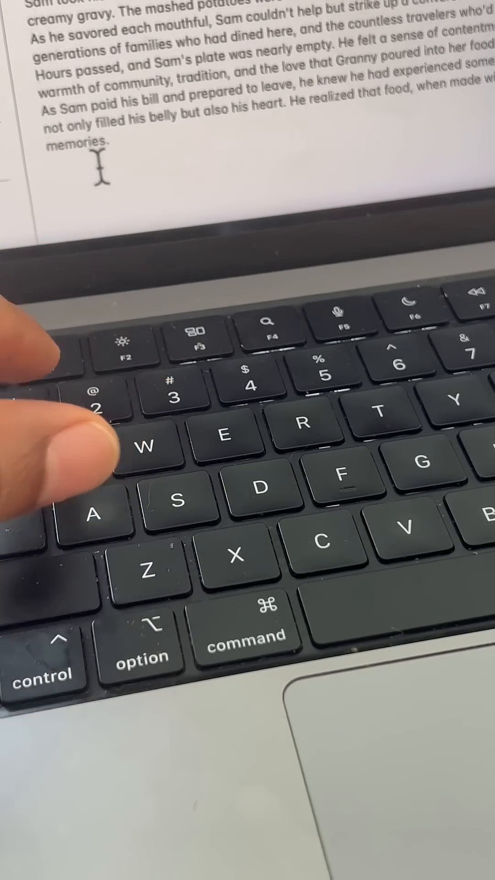
Select the word 'memories' in the paragraph to copy it.
double_click(77, 142)
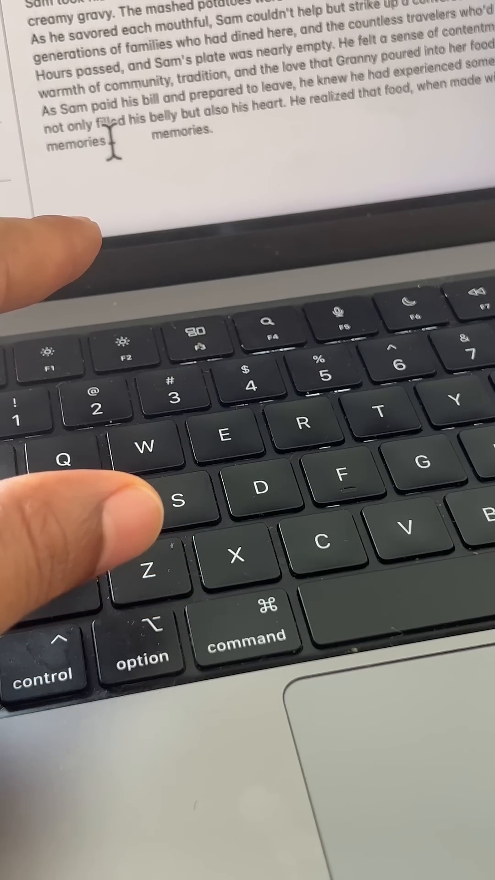
Select the original 'memories' at the paragraph's end, ready to cut.
double_click(78, 140)
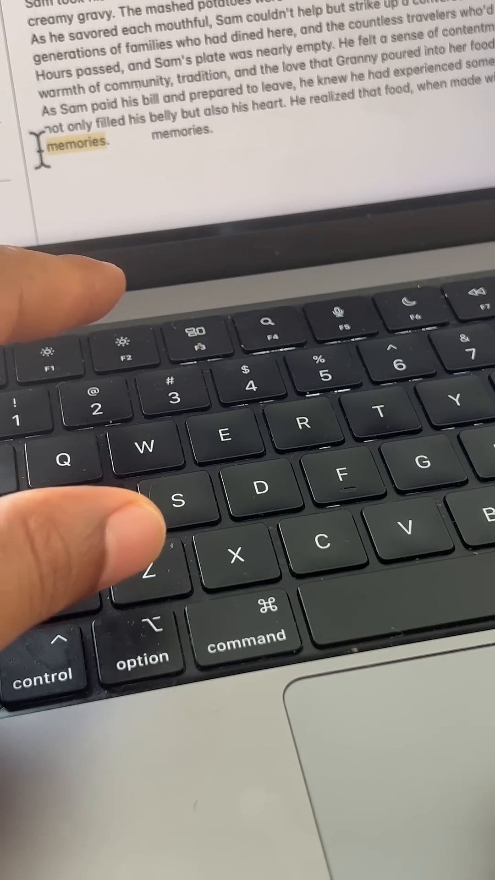